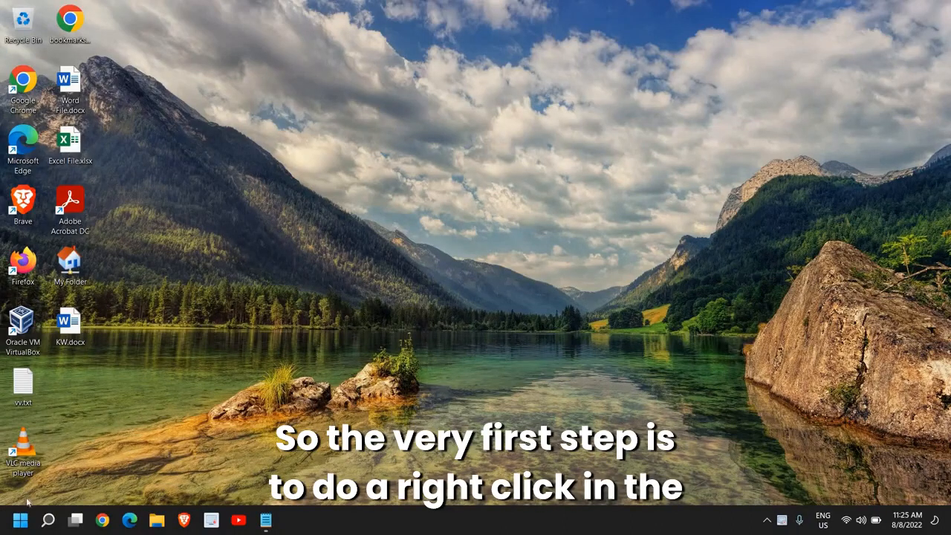
{"action": "mouse_move", "coordinate": [21, 520]}
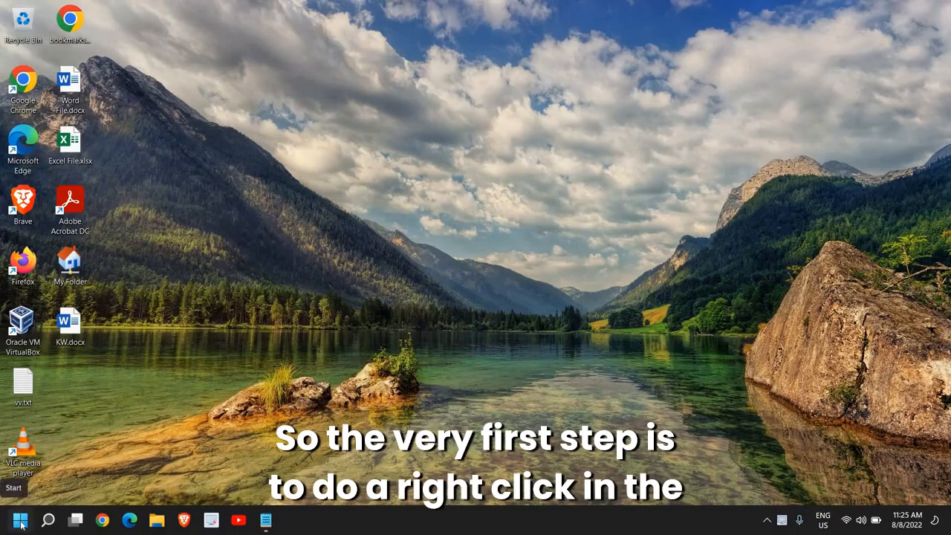
- Bring up the Start button's quick system tools menu to reach Device Manager
{"action": "right_click", "coordinate": [21, 520]}
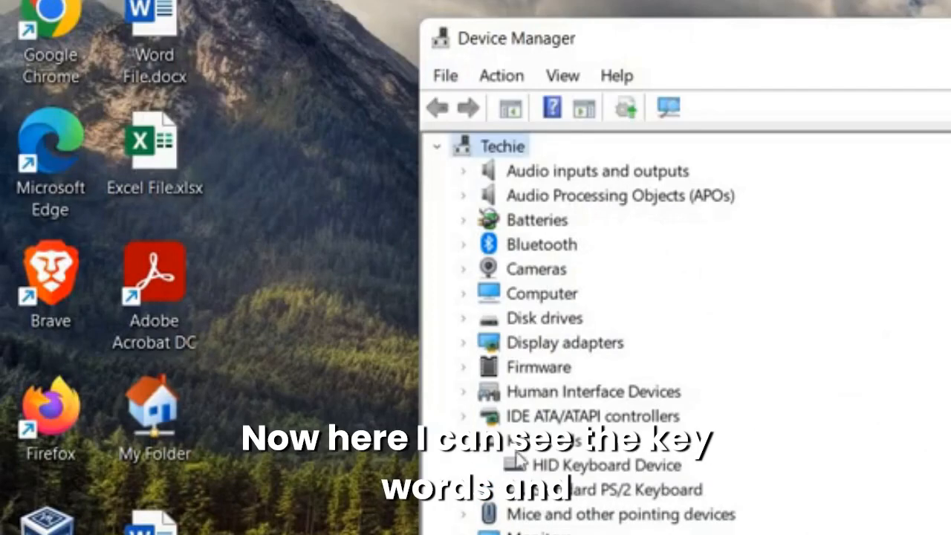
- Select the HID Keyboard Device under Keyboards and show its context actions
{"action": "left_click", "coordinate": [606, 464]}
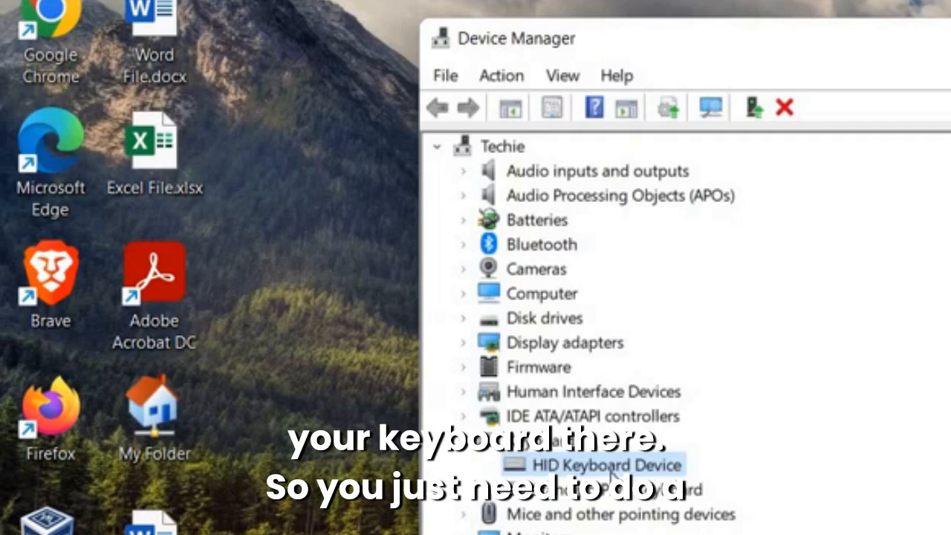
{"action": "right_click", "coordinate": [606, 464]}
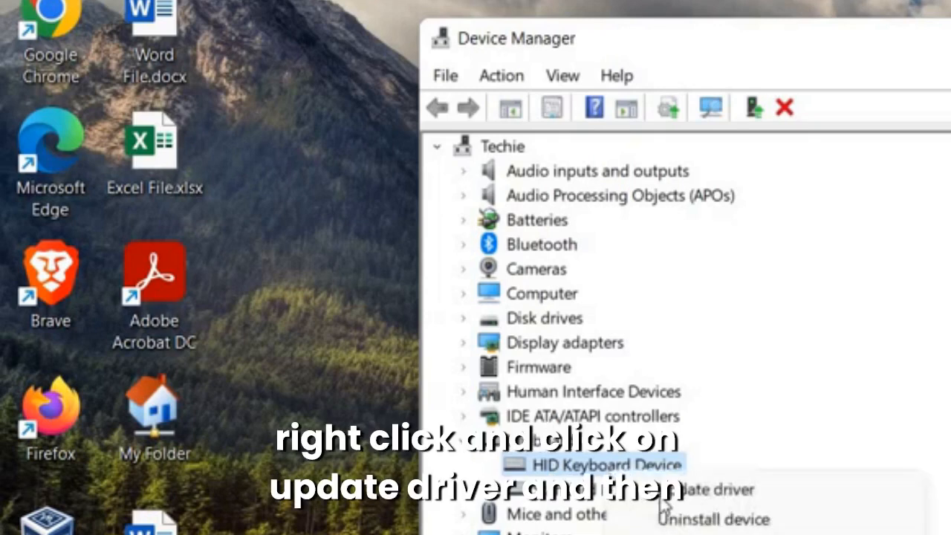
- Run Update driver for the HID Keyboard Device and choose a driver search option
{"action": "left_click", "coordinate": [704, 489]}
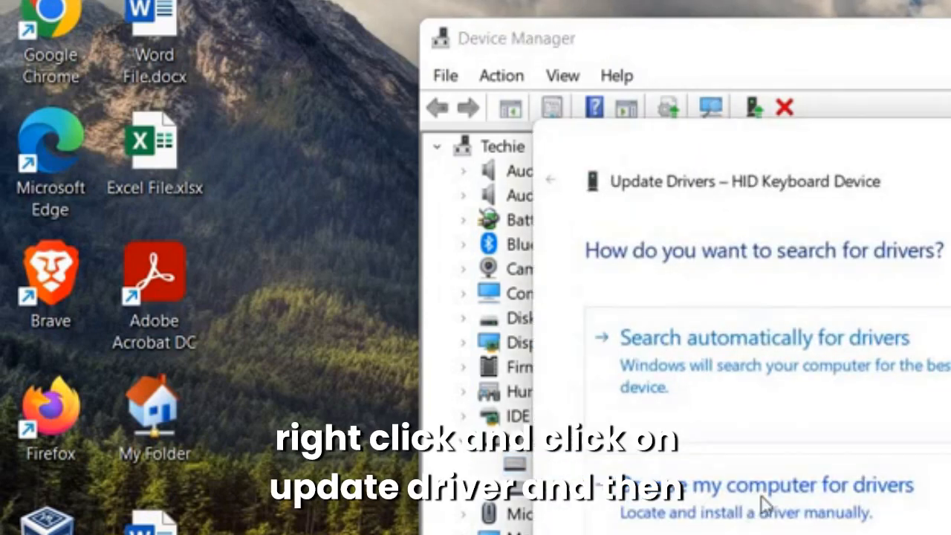
{"action": "left_click", "coordinate": [765, 337]}
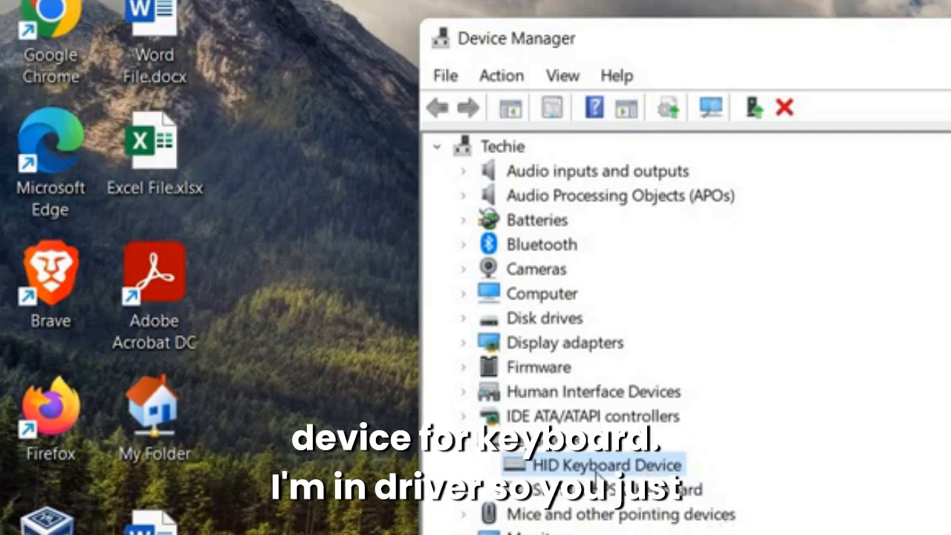
- Uninstall the HID Keyboard Device from its context actions
{"action": "right_click", "coordinate": [606, 463]}
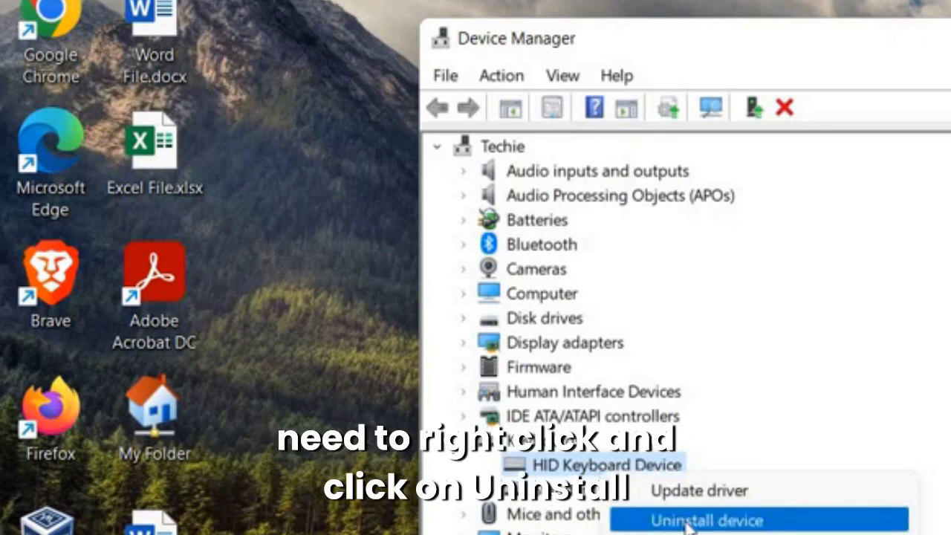
{"action": "left_click", "coordinate": [708, 520]}
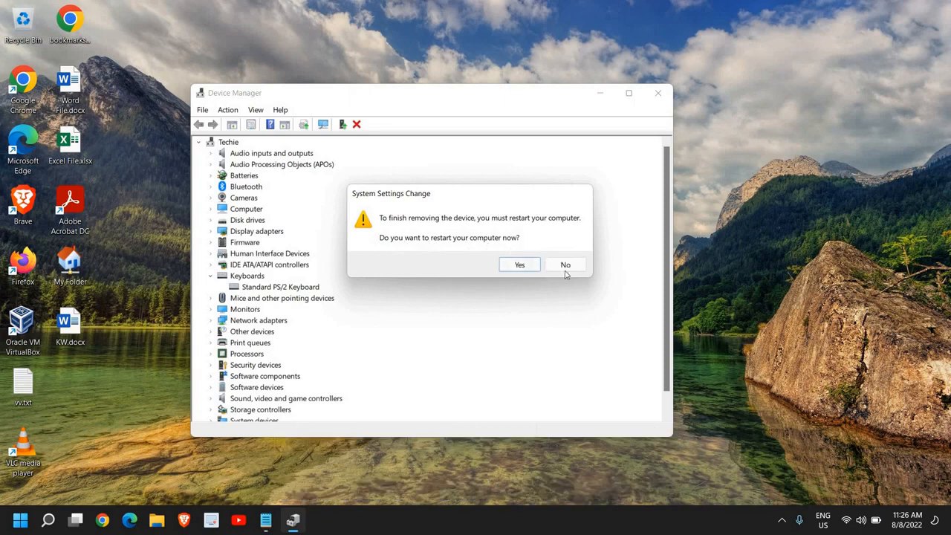
- Decline the restart, scan for hardware changes, and expand Keyboards showing the HID Keyboard Device again
{"action": "left_click", "coordinate": [564, 265]}
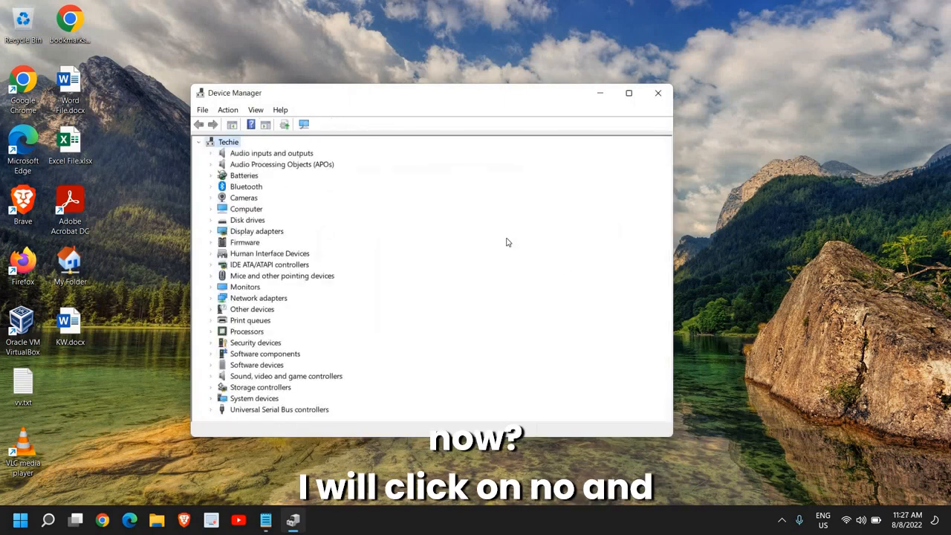
{"action": "left_click", "coordinate": [229, 110]}
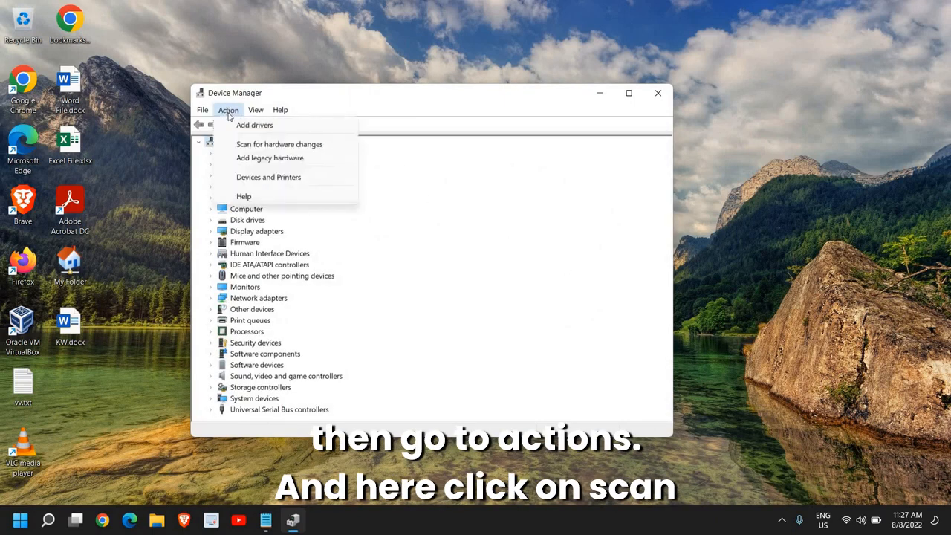
{"action": "left_click", "coordinate": [280, 143]}
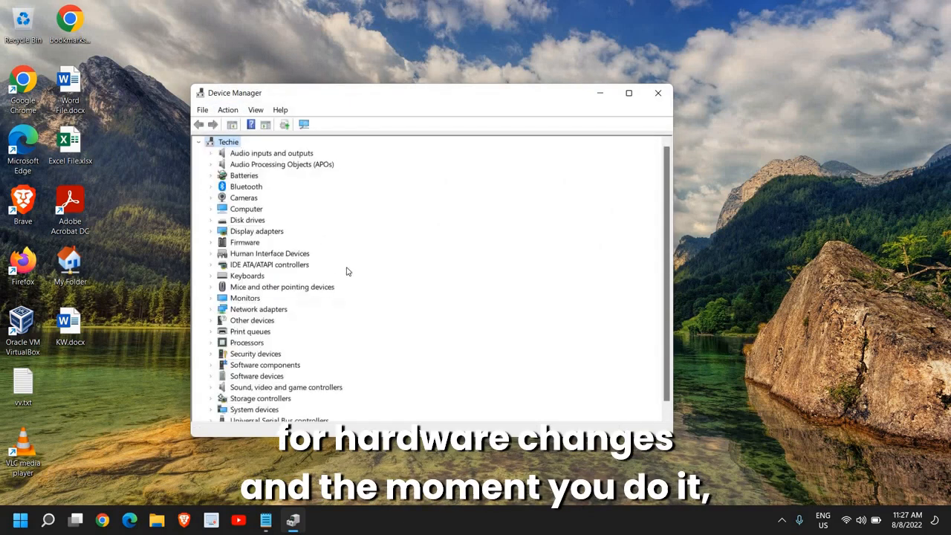
{"action": "left_click", "coordinate": [211, 275]}
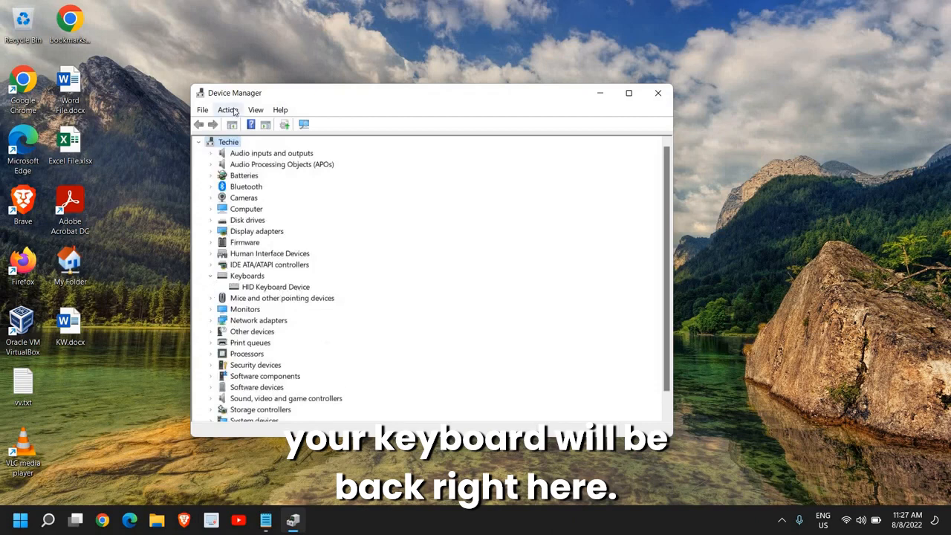
{"action": "left_click", "coordinate": [228, 110]}
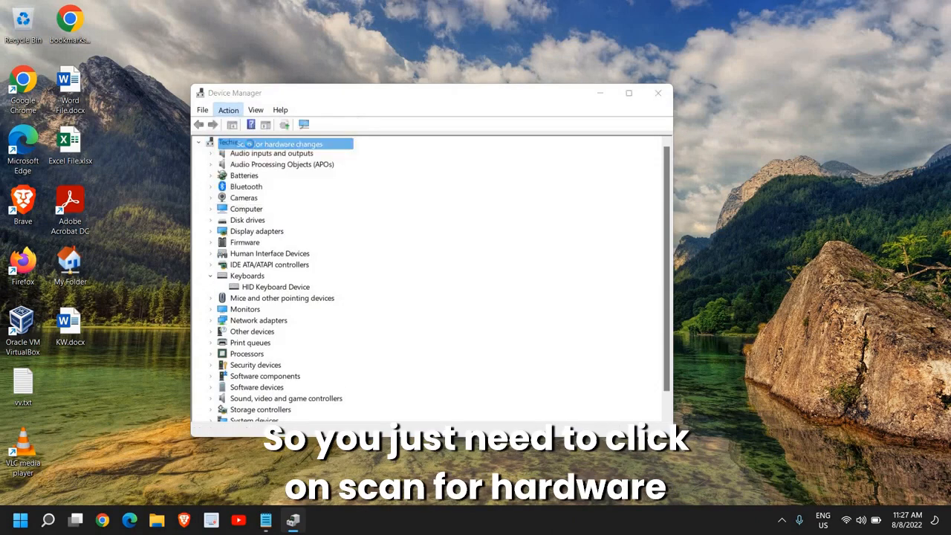